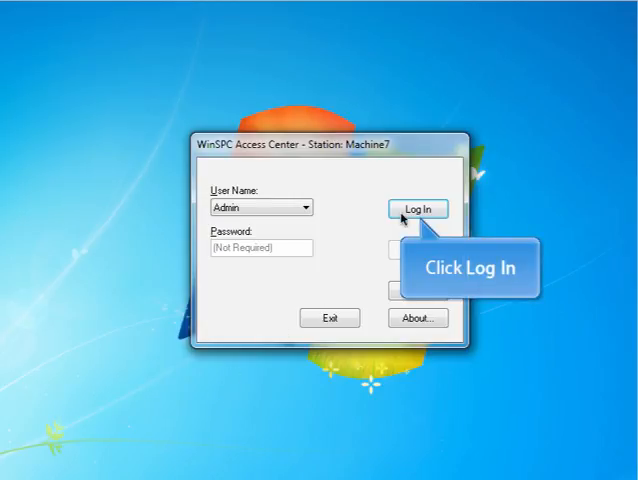
# Log in as Admin and show the Parts/Processes category in WinSPC Administrator
pyautogui.click(417, 209)
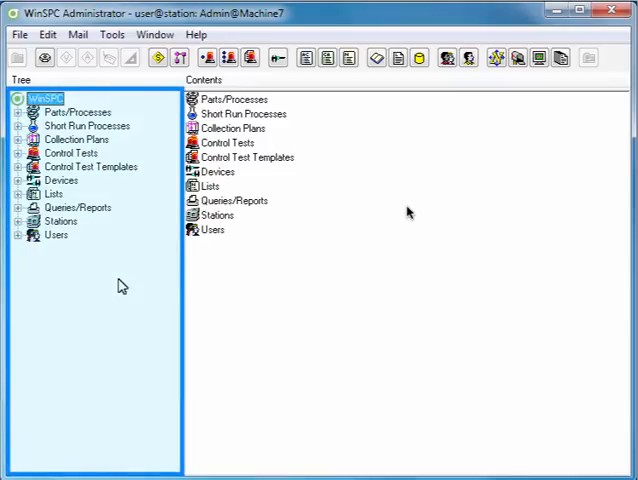
pyautogui.moveTo(60, 200)
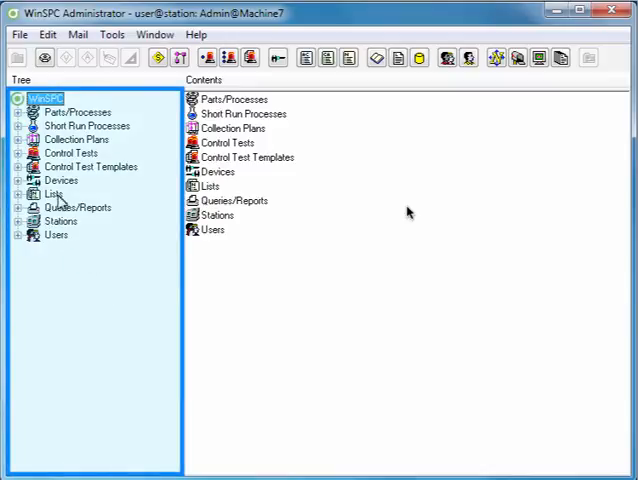
pyautogui.click(78, 139)
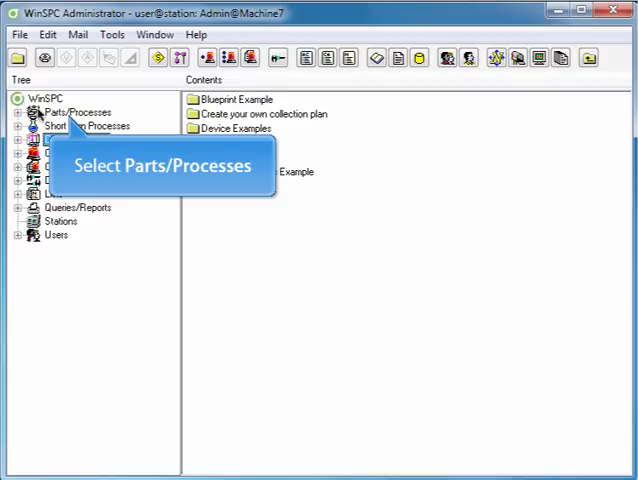
# Add a new part 'Bottle' under Parts/Processes and give it a 'Diameter' variable
pyautogui.click(78, 112)
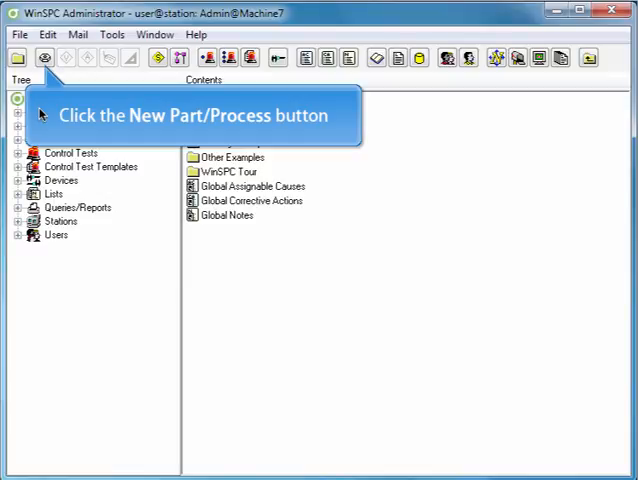
pyautogui.click(45, 57)
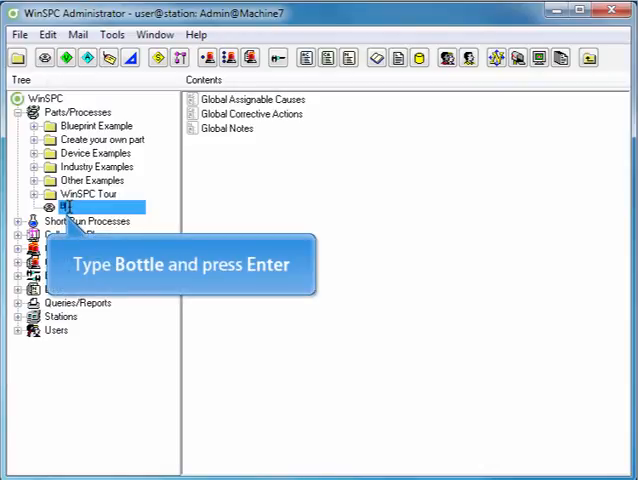
pyautogui.write('Bottle')
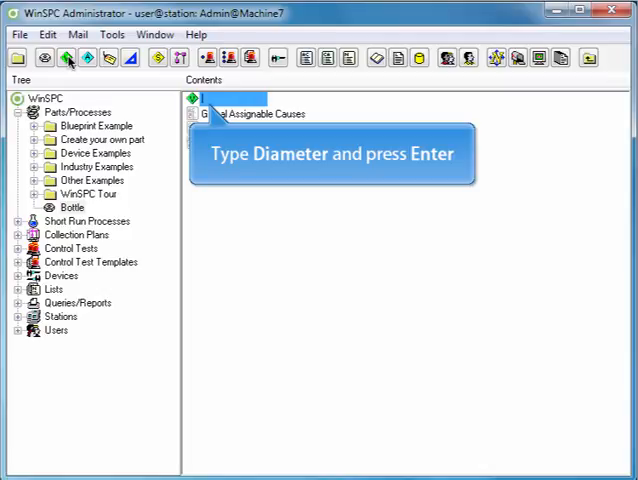
pyautogui.write('Dia')
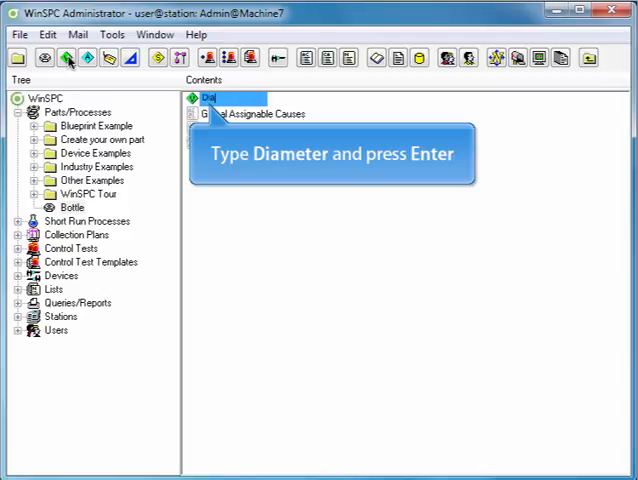
pyautogui.write('Diameter')
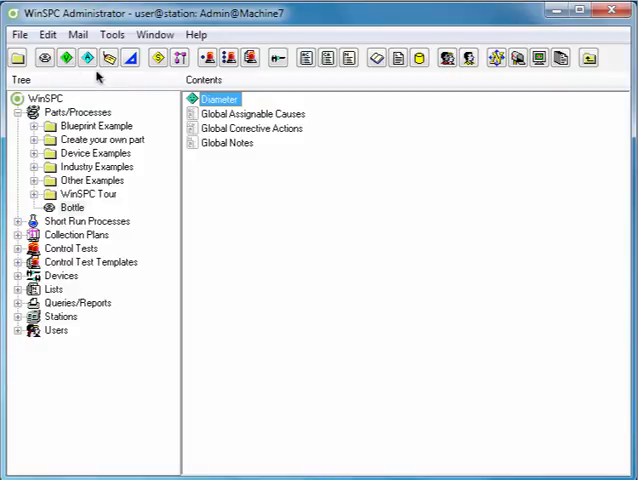
# Give Diameter an upper specification limit of 61.8 and a lower limit of 58.2, with Advanced options expanded
pyautogui.doubleClick(219, 98)
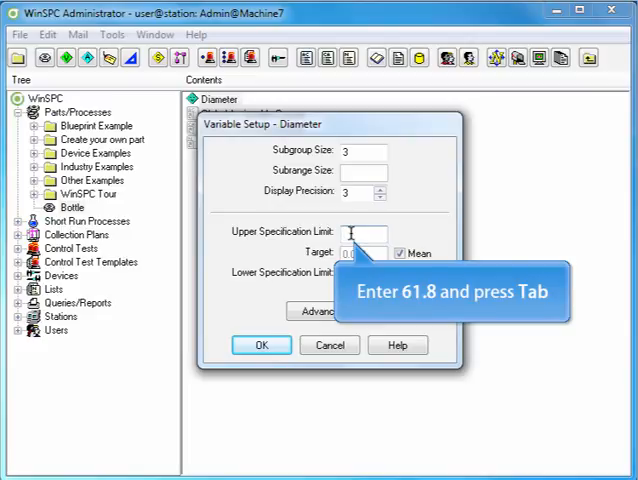
pyautogui.write('61.8')
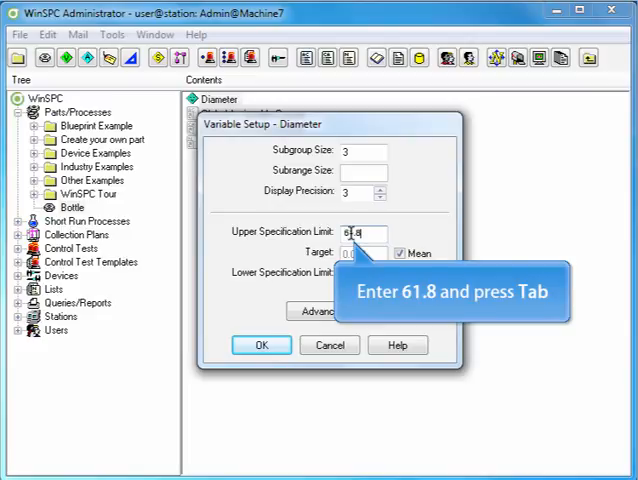
pyautogui.press('Tab')
pyautogui.write('58.2')
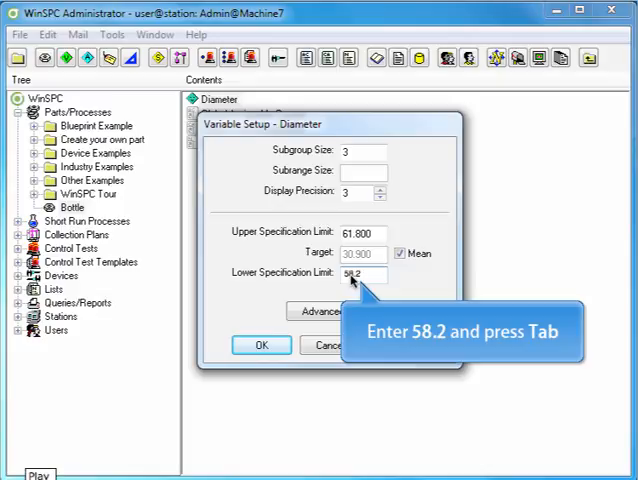
pyautogui.press('Tab')
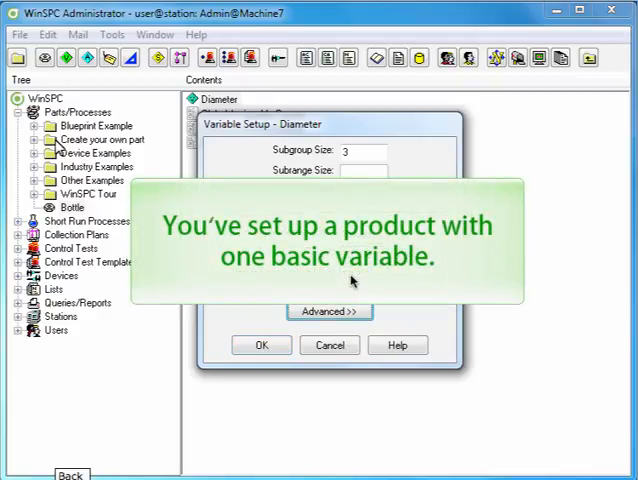
pyautogui.click(70, 206)
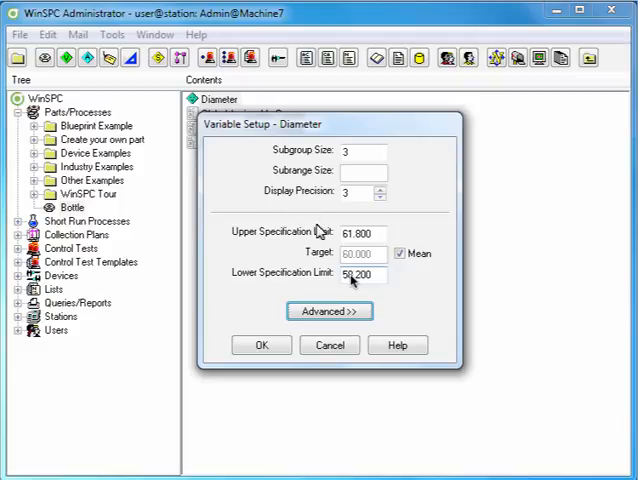
pyautogui.click(329, 311)
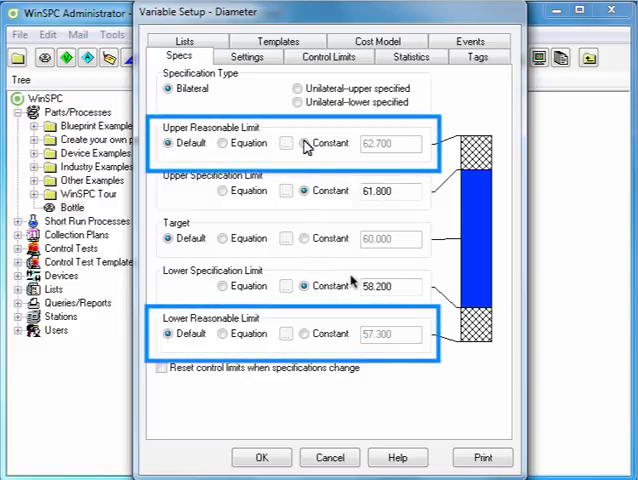
# Make Diameter a calculated variable, Outer Diameter minus Inner Diameter, with a constant upper reasonable limit
pyautogui.click(288, 143)
pyautogui.write('50')
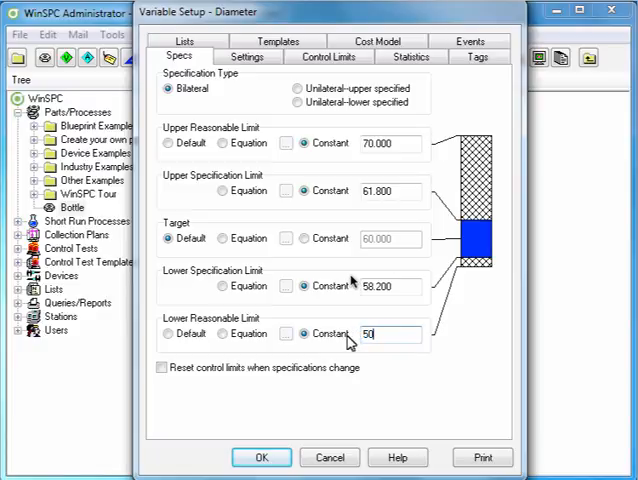
pyautogui.click(247, 56)
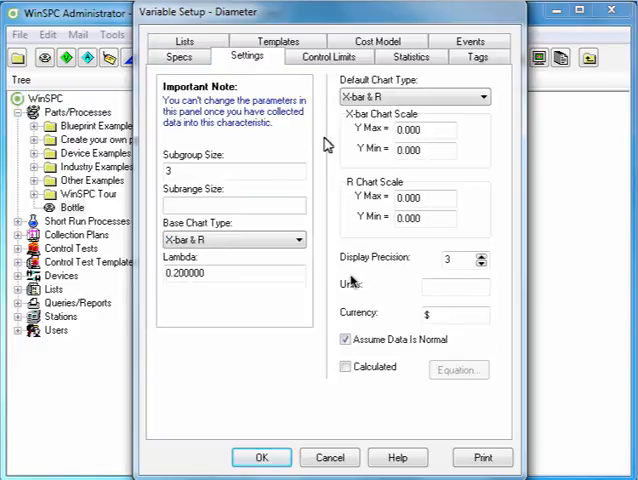
pyautogui.click(345, 366)
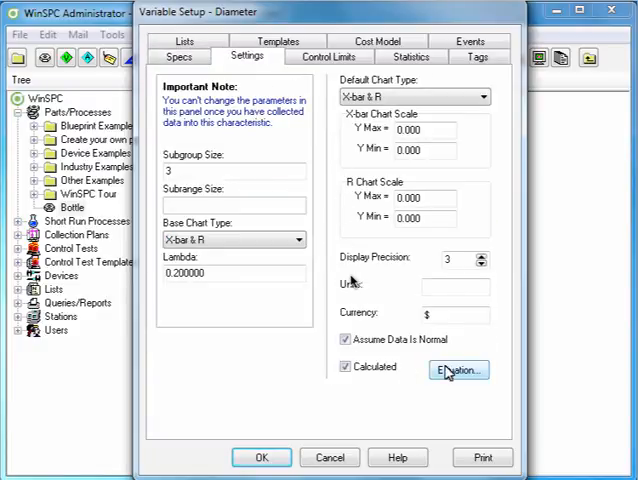
pyautogui.click(456, 370)
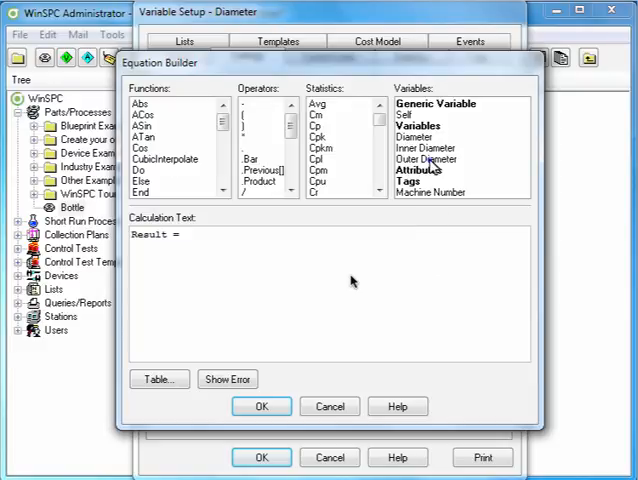
pyautogui.doubleClick(427, 159)
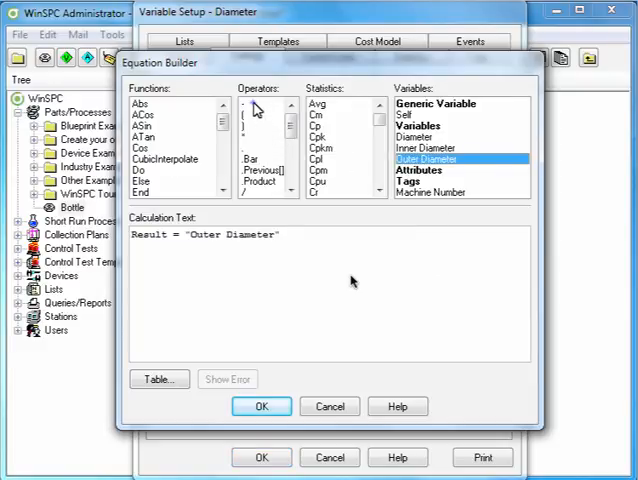
pyautogui.doubleClick(423, 148)
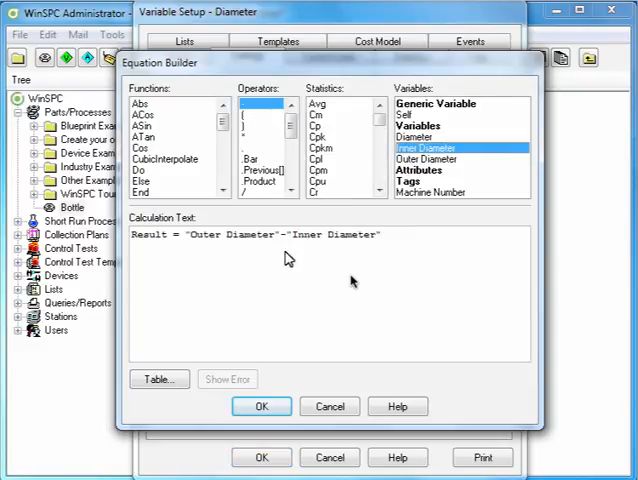
pyautogui.click(262, 406)
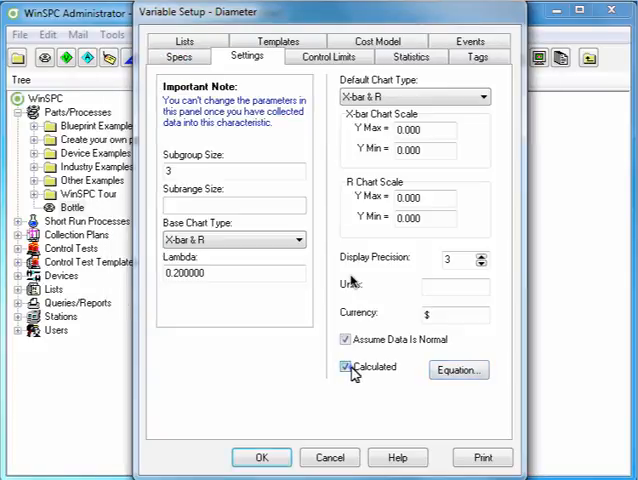
pyautogui.click(329, 57)
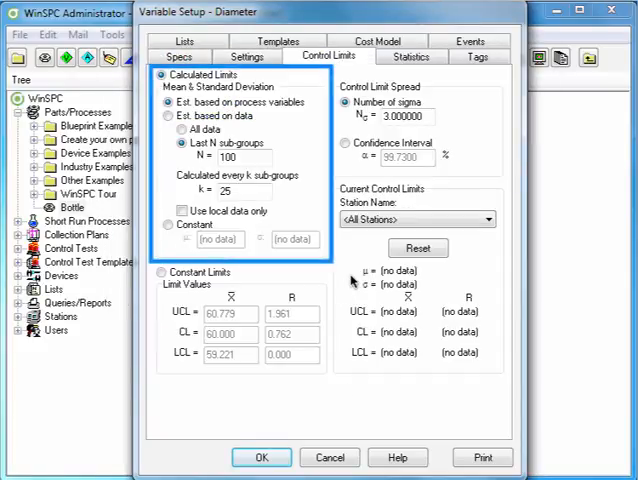
pyautogui.click(162, 272)
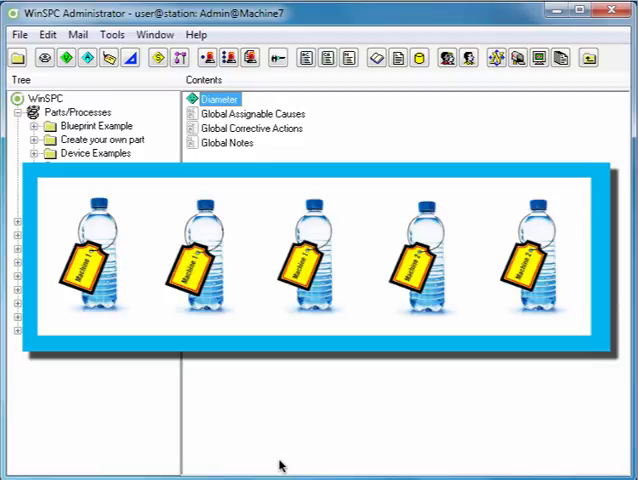
# Add a 'Machine Number' tag to the Bottle part and open its Tag Setup
pyautogui.click(33, 111)
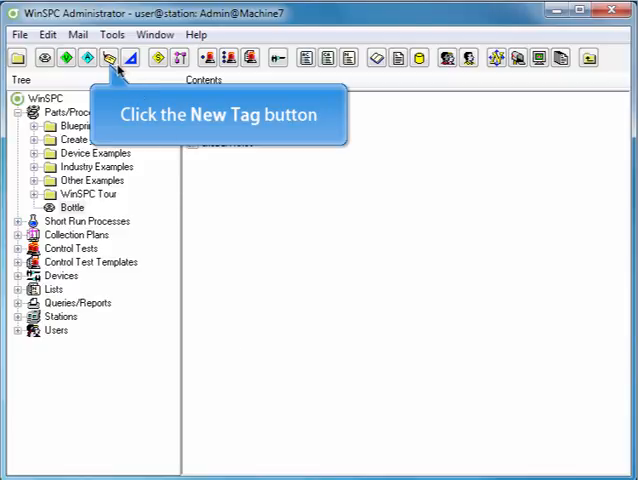
pyautogui.click(108, 57)
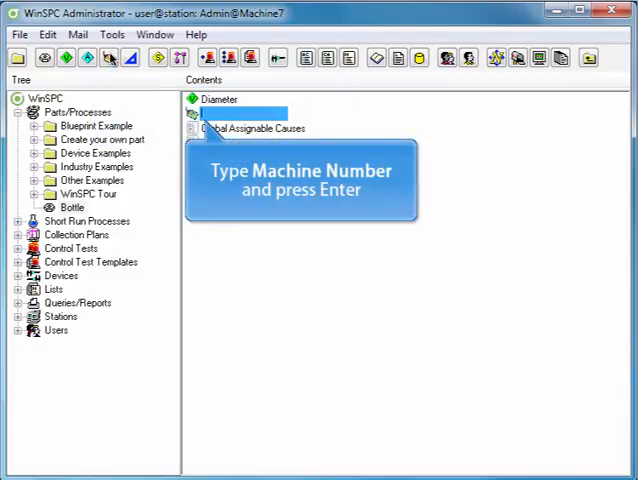
pyautogui.write('Machine Number')
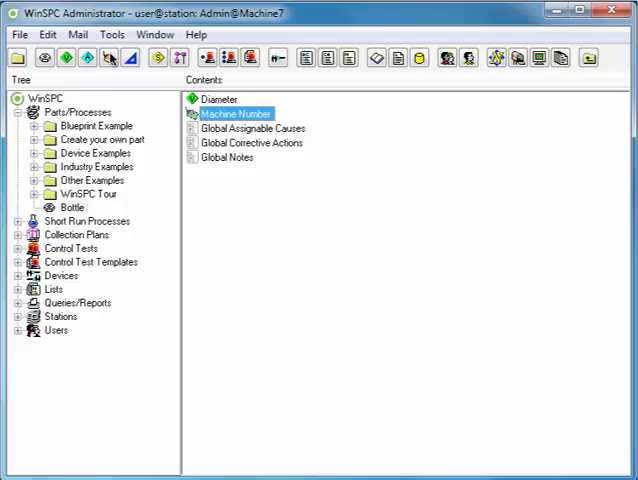
pyautogui.doubleClick(235, 113)
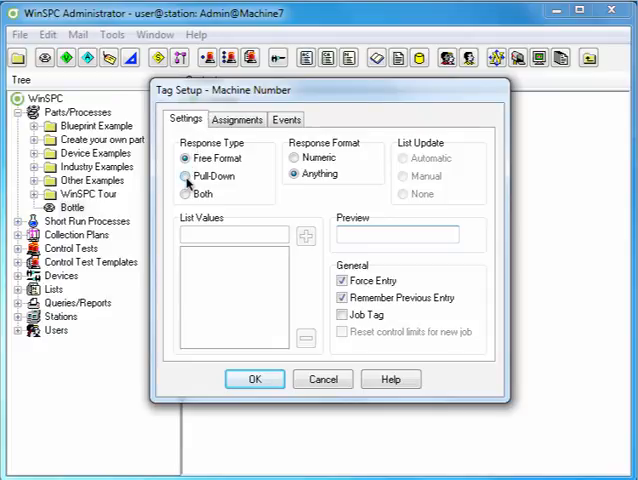
# Make Machine Number a pull-down tag listing 'Machine 1' and 'Machine 2', then save it
pyautogui.click(185, 176)
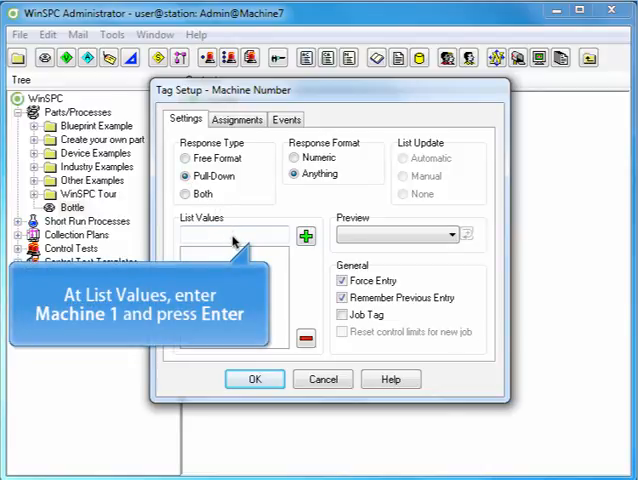
pyautogui.click(230, 234)
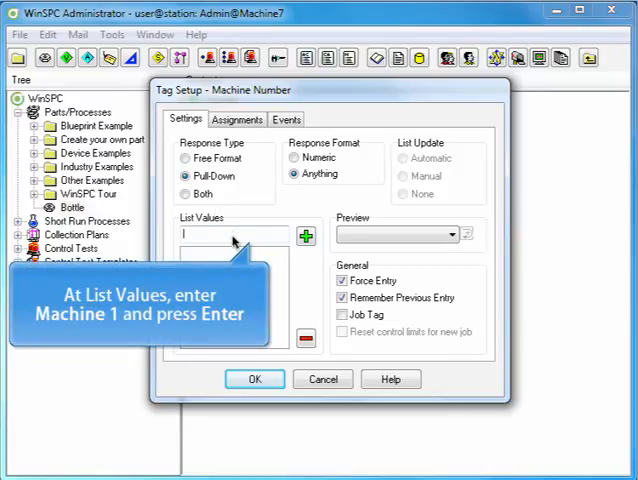
pyautogui.write('M')
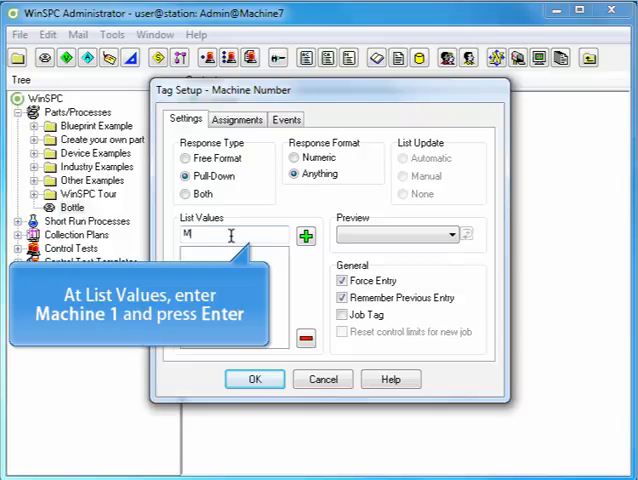
pyautogui.write('achine 1')
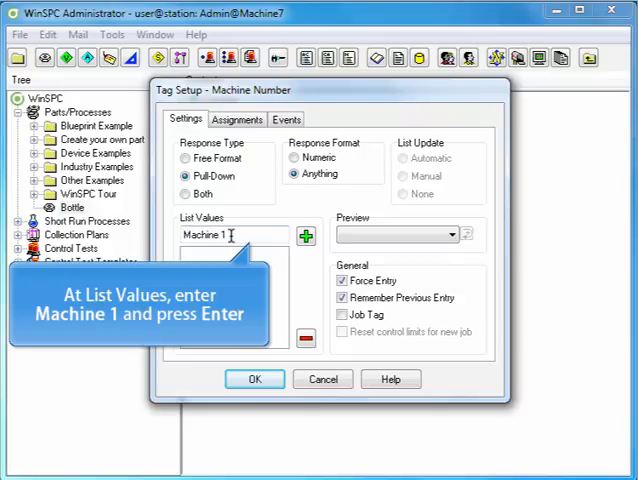
pyautogui.press('Return')
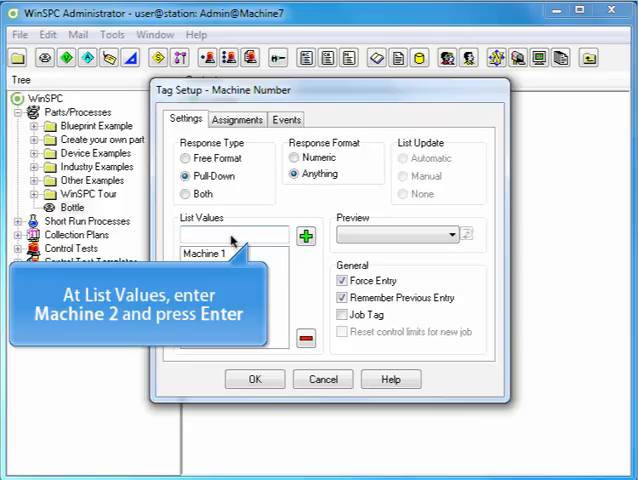
pyautogui.write('Ma')
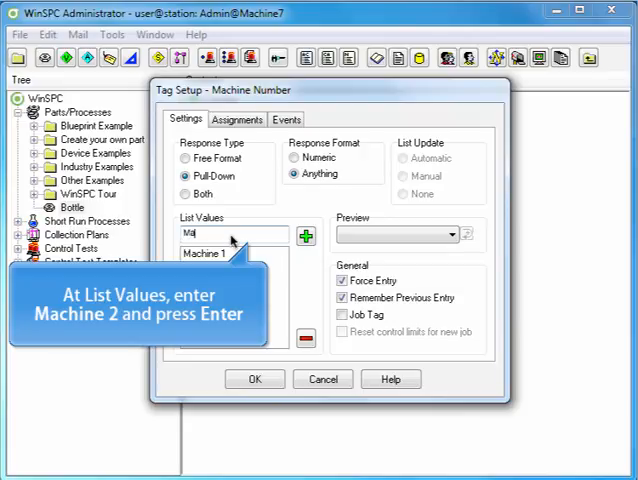
pyautogui.write('Machine 2')
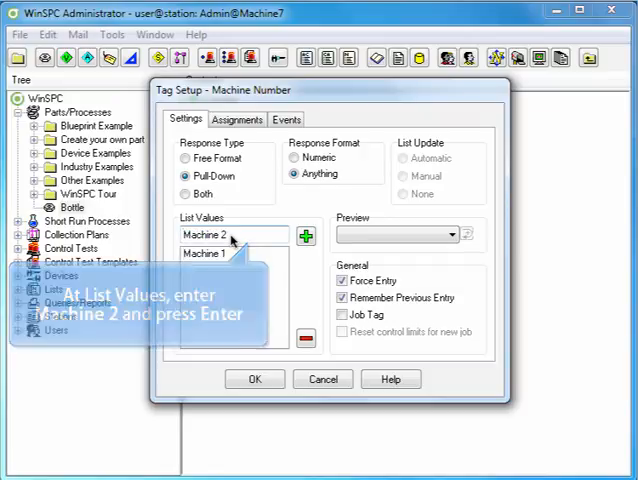
pyautogui.press('Return')
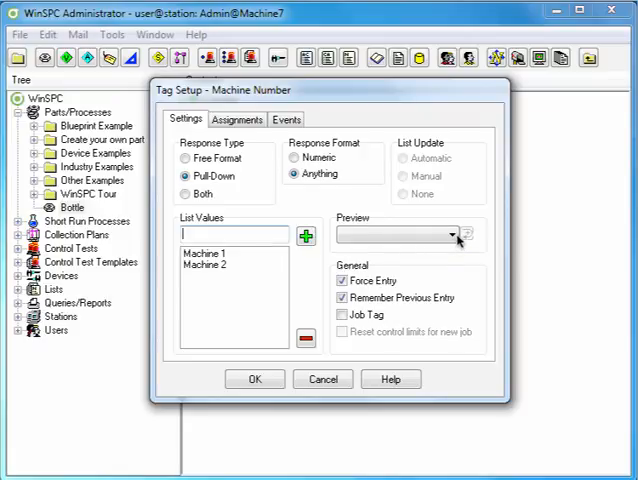
pyautogui.click(463, 234)
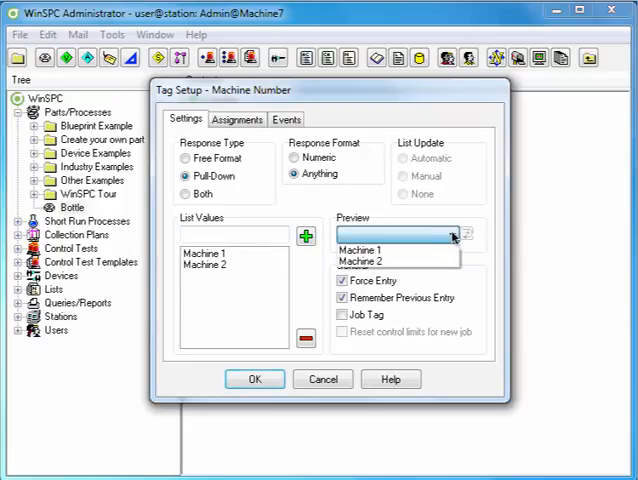
pyautogui.click(466, 234)
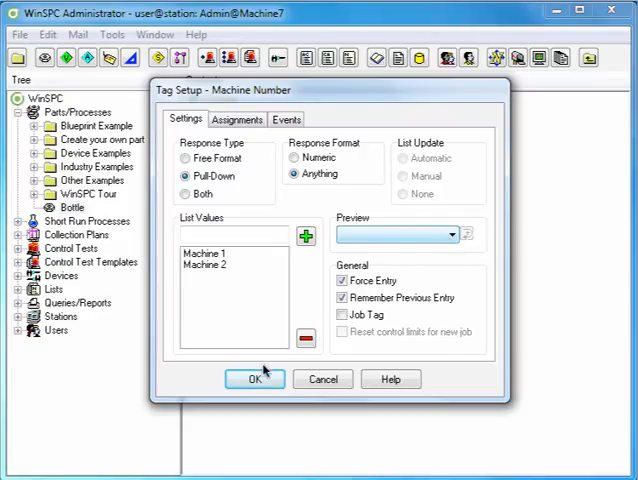
pyautogui.click(254, 379)
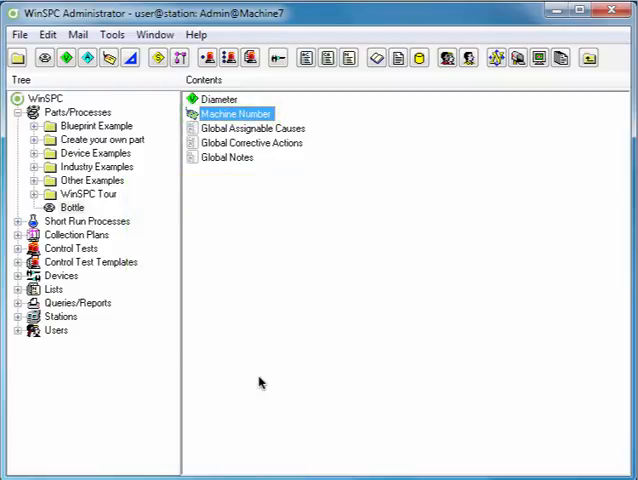
# Copy the Bottle part onto Parts/Processes as Bottle_1 and view its contents
pyautogui.click(72, 207)
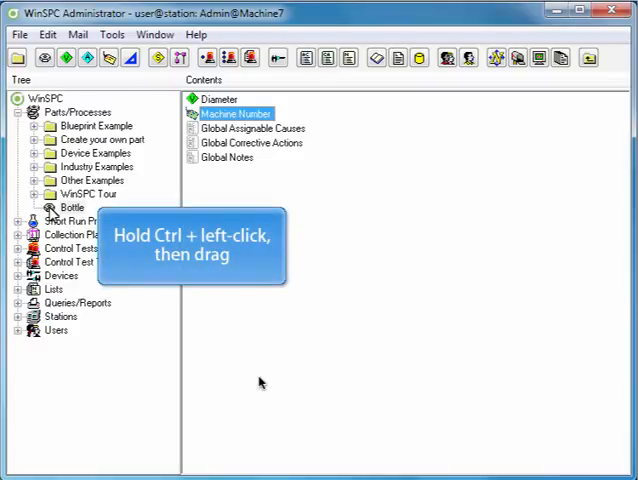
pyautogui.click(80, 112)
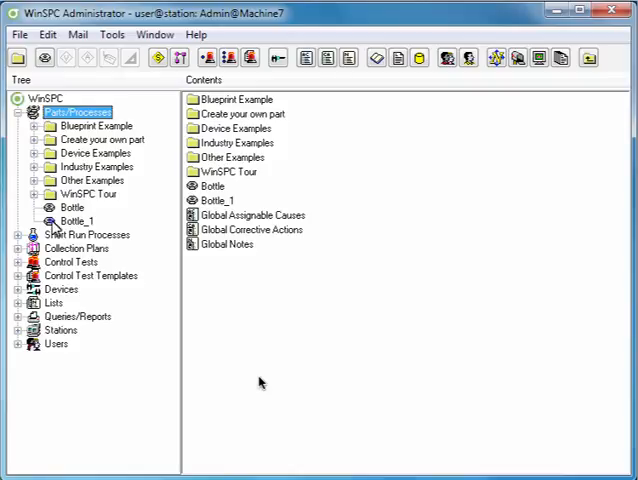
pyautogui.click(78, 220)
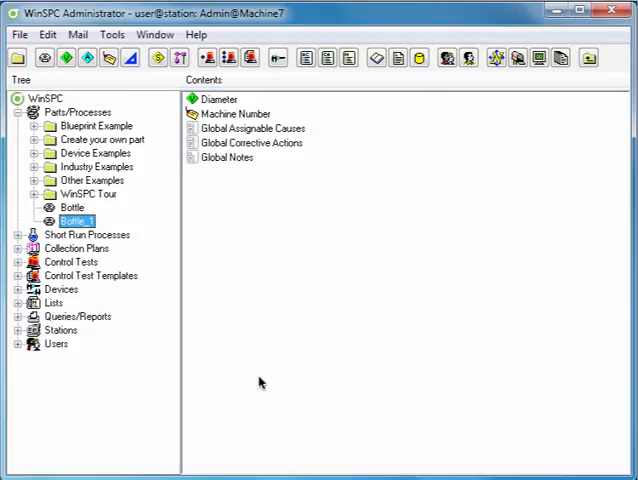
pyautogui.click(76, 248)
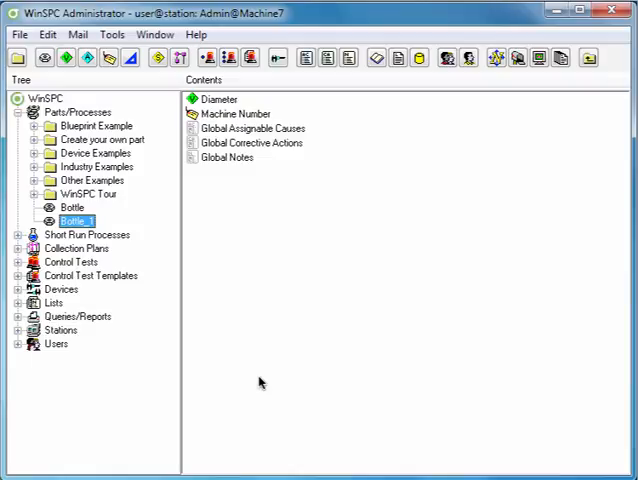
pyautogui.moveTo(180, 57)
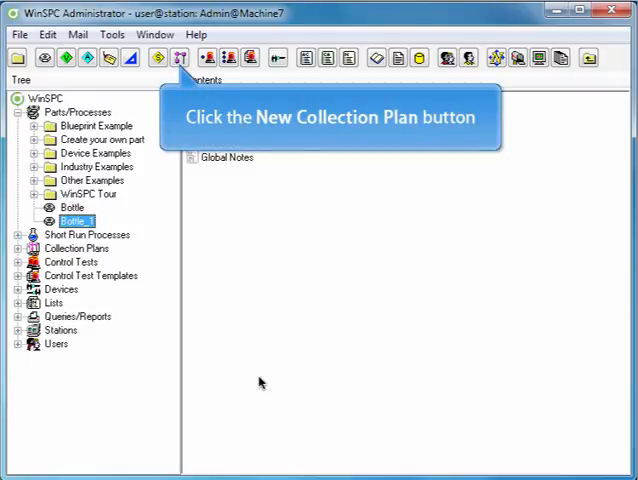
pyautogui.moveTo(213, 196)
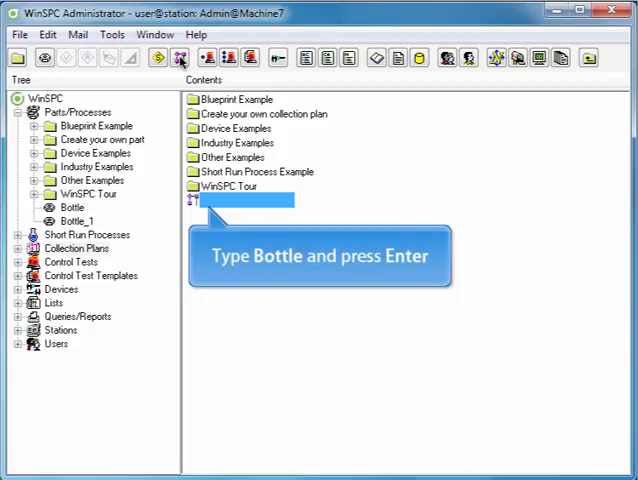
# Name the new collection plan 'Bottle' and open its settings
pyautogui.write('B')
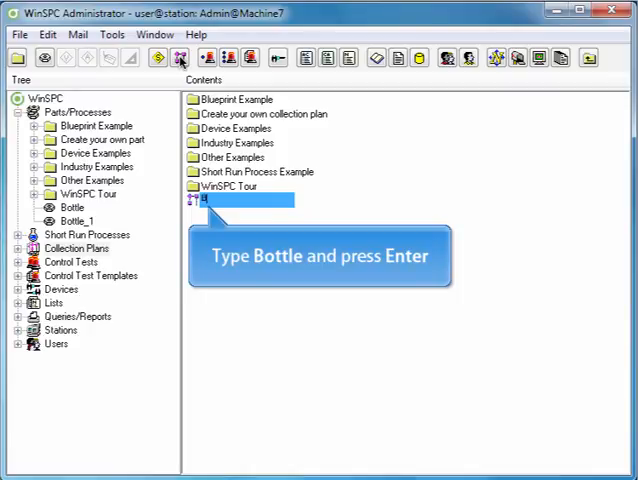
pyautogui.write('Bottle')
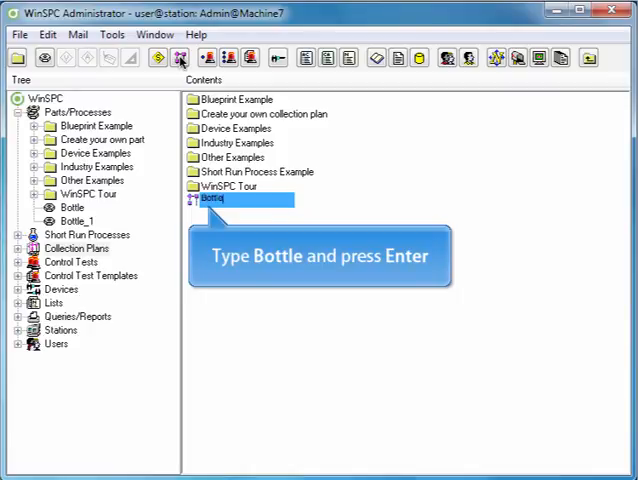
pyautogui.press('Return')
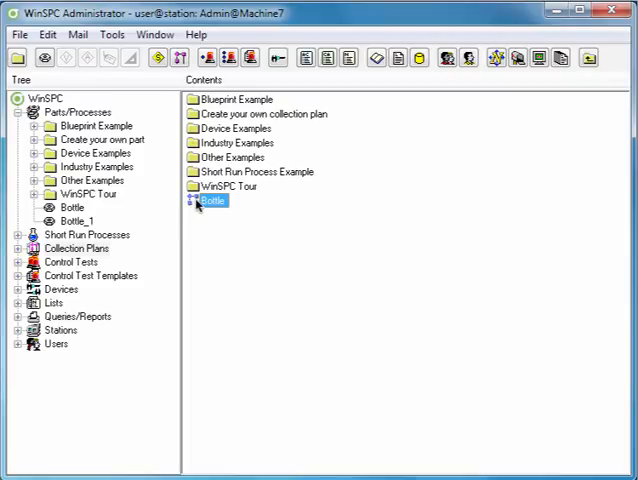
pyautogui.doubleClick(211, 201)
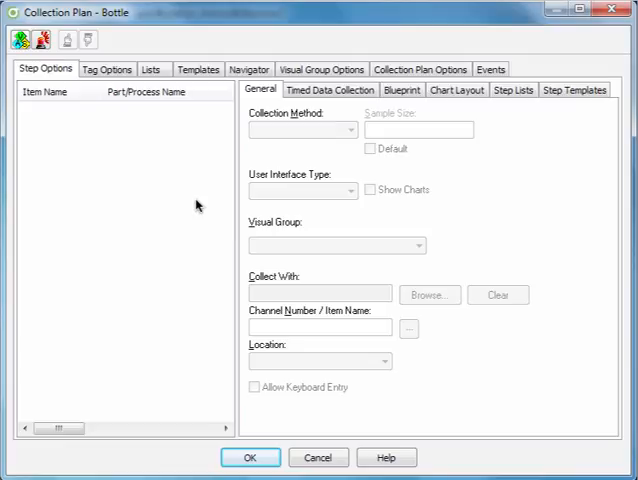
pyautogui.moveTo(23, 38)
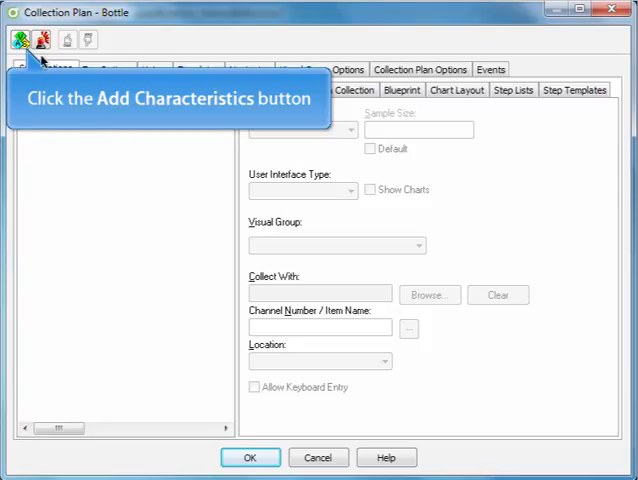
# Add the Bottle part's Diameter characteristic to the Bottle collection plan
pyautogui.click(20, 39)
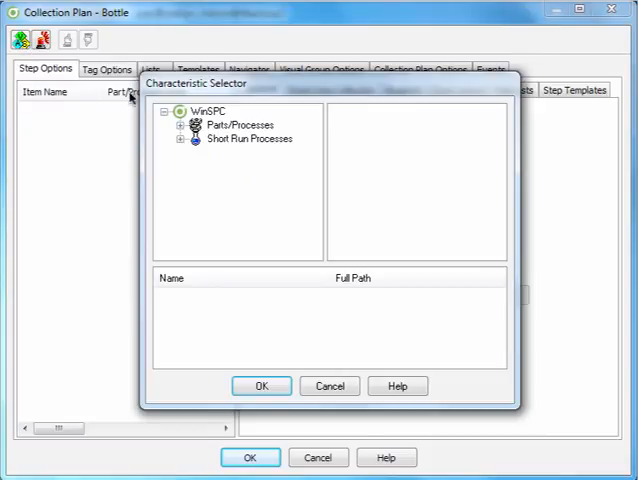
pyautogui.click(236, 125)
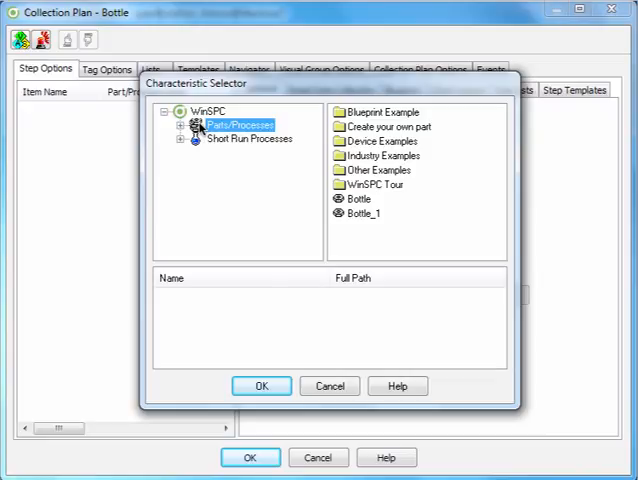
pyautogui.moveTo(251, 165)
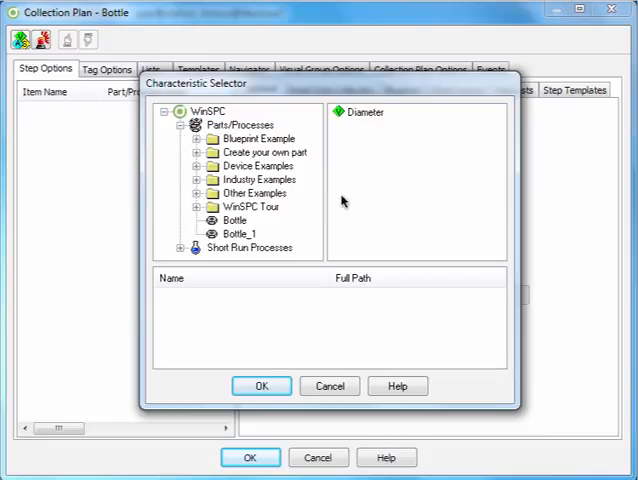
pyautogui.moveTo(343, 113)
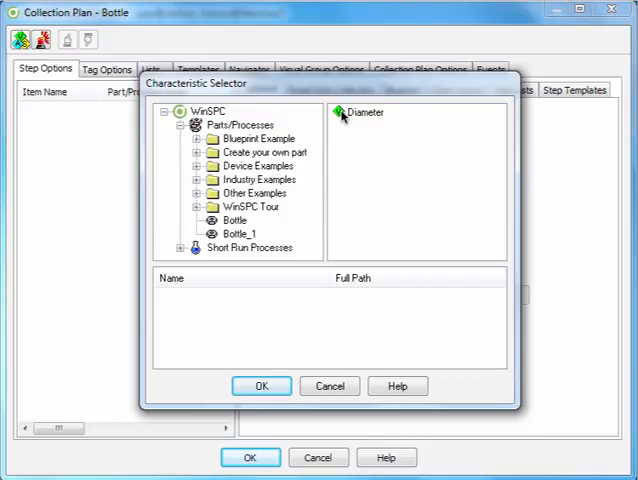
pyautogui.click(365, 111)
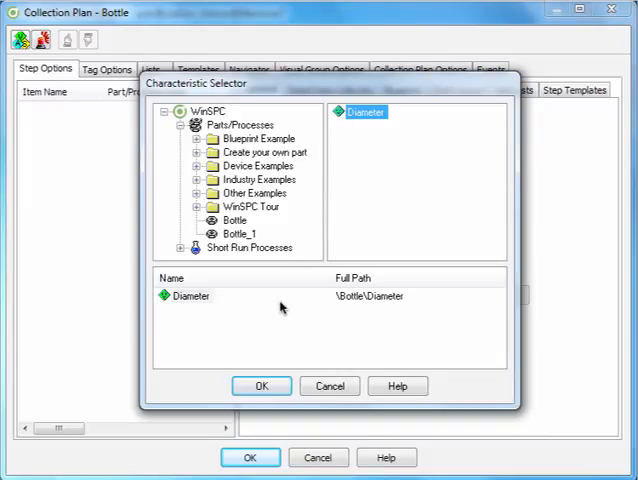
pyautogui.click(261, 386)
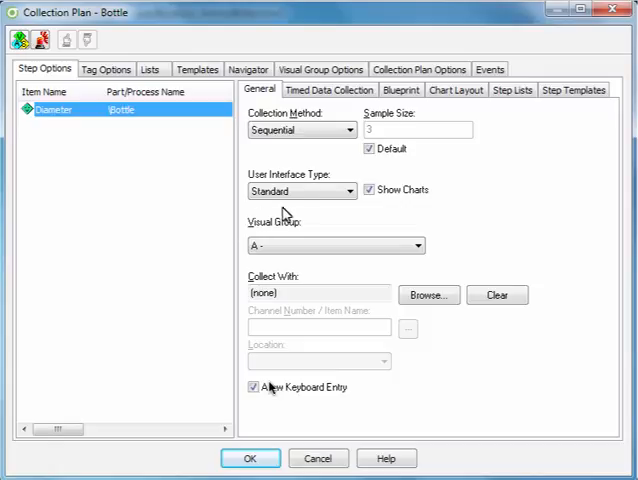
# Set Diameter's user interface type to Blueprint and browse Sample Devices for a collection device
pyautogui.click(357, 191)
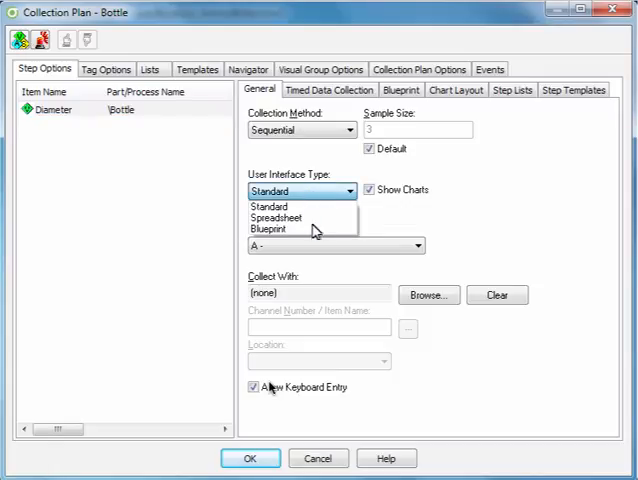
pyautogui.click(269, 228)
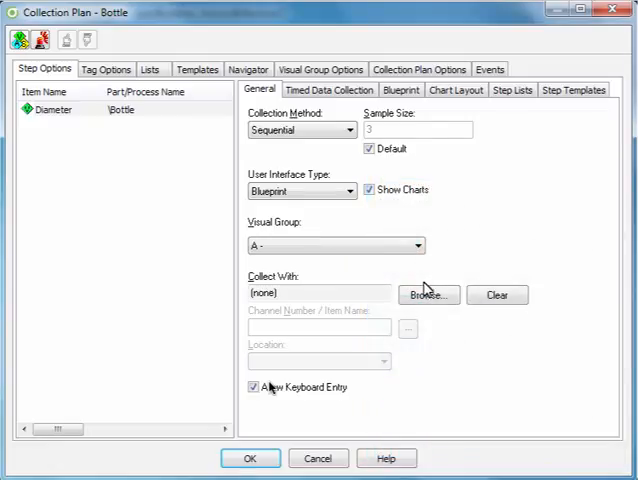
pyautogui.click(427, 294)
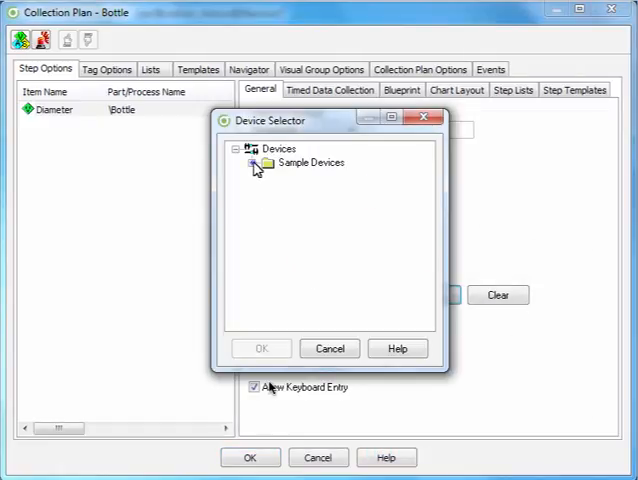
pyautogui.click(256, 163)
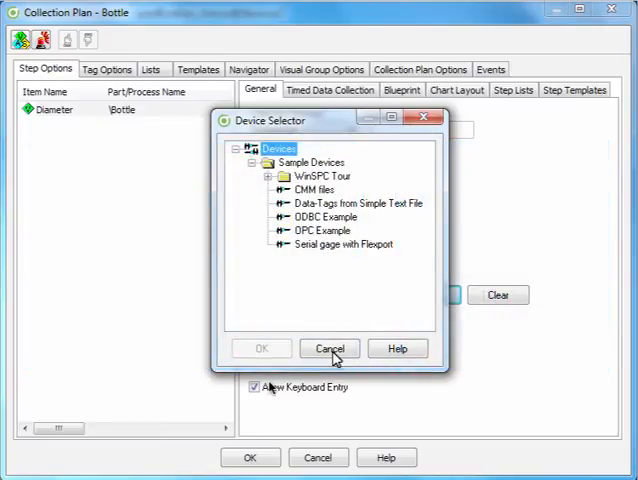
# Dismiss the Device Selector, leave timed data collection off, review Chart Layout and Navigator, and confirm
pyautogui.click(329, 348)
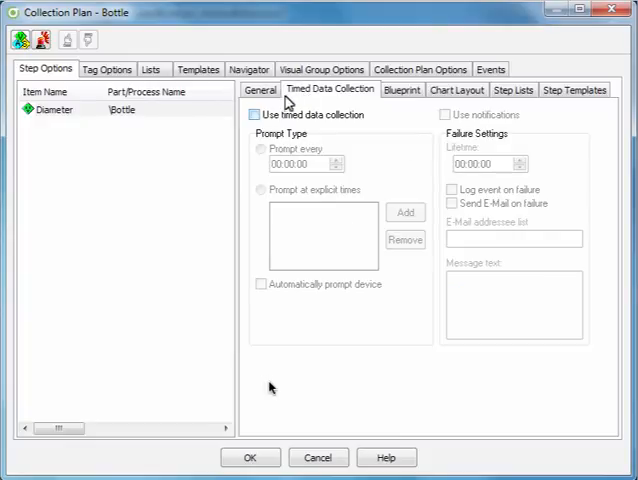
pyautogui.click(260, 114)
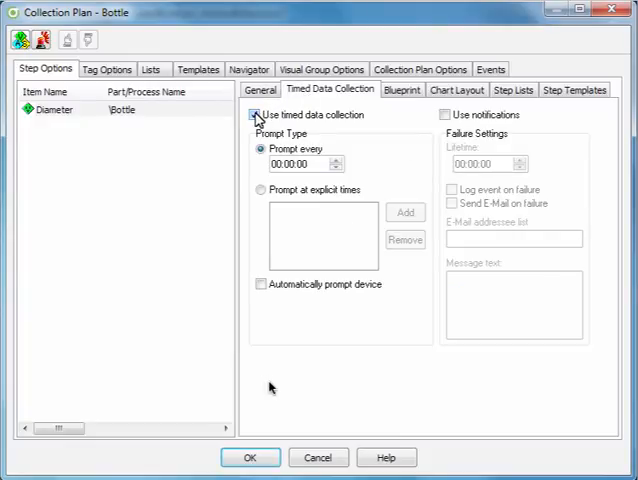
pyautogui.click(260, 114)
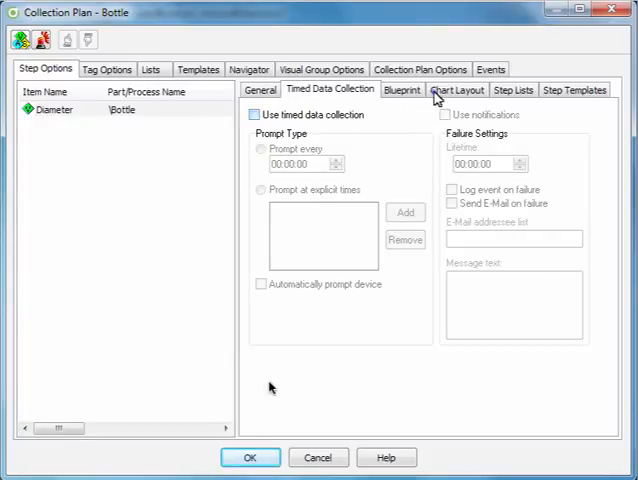
pyautogui.click(458, 90)
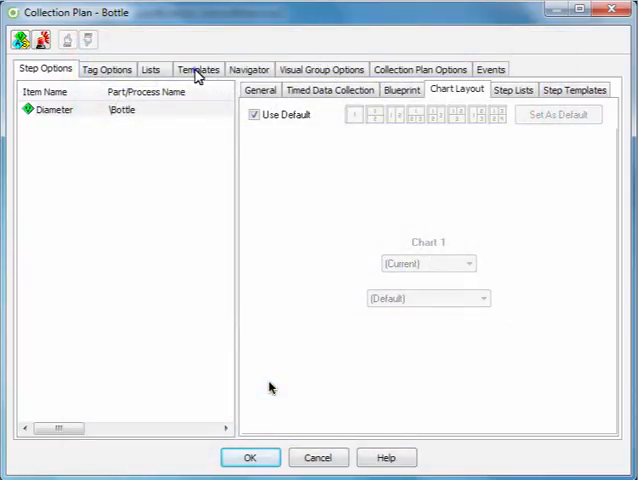
pyautogui.click(197, 68)
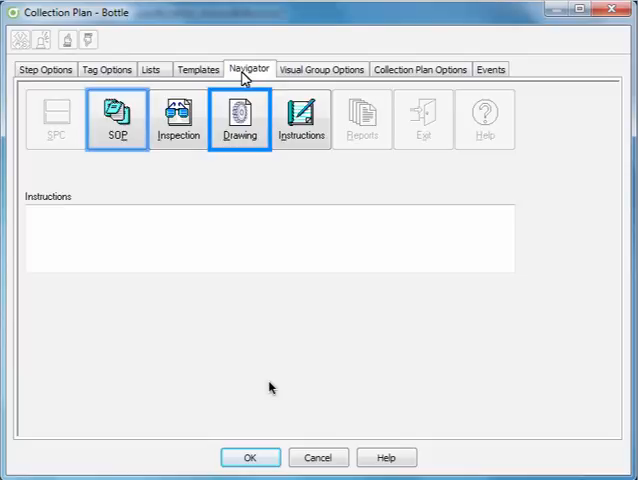
pyautogui.click(302, 118)
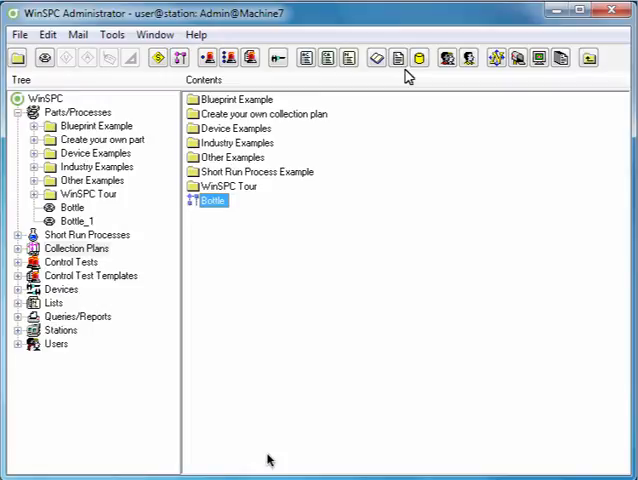
# Launch Data Collection for the Bottle plan from its right-click menu
pyautogui.rightClick(211, 200)
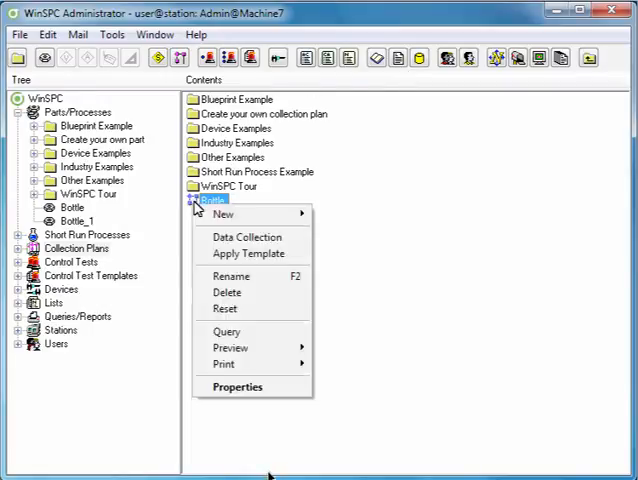
pyautogui.moveTo(297, 244)
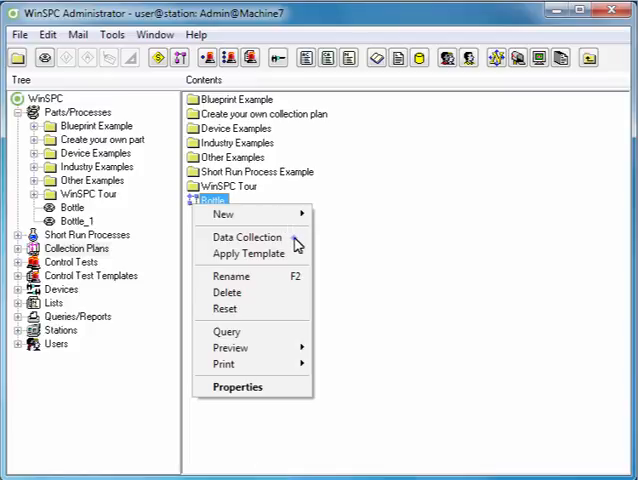
pyautogui.click(248, 237)
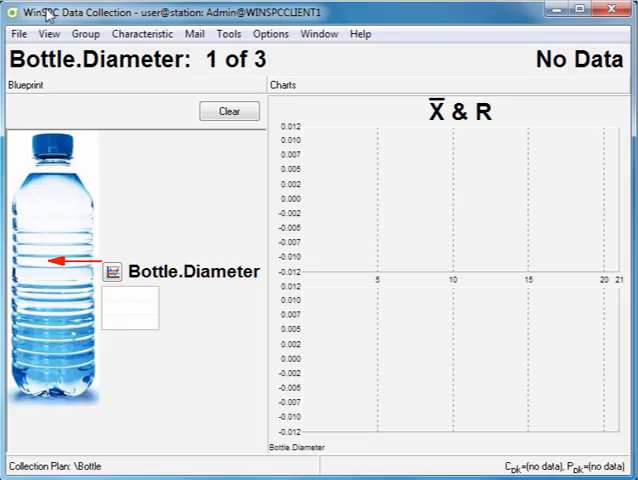